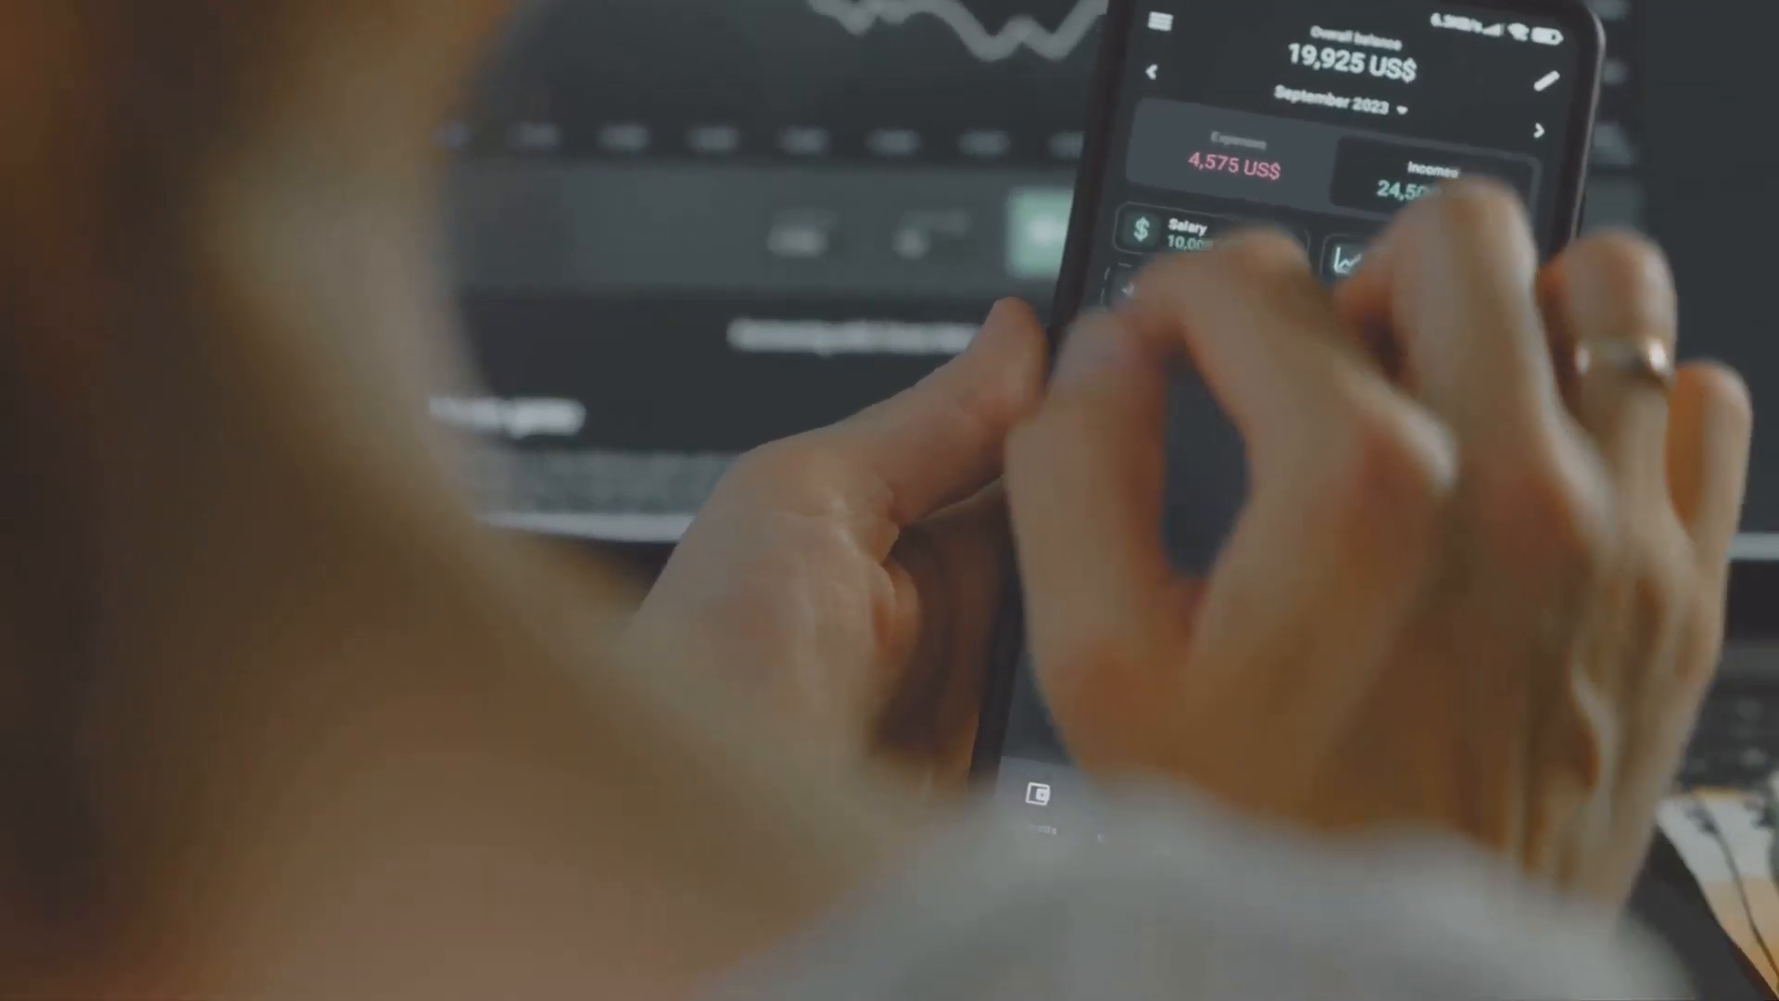
- Open the side menu from the balance screen, showing profile, settings and about-the-app options
click(1157, 20)
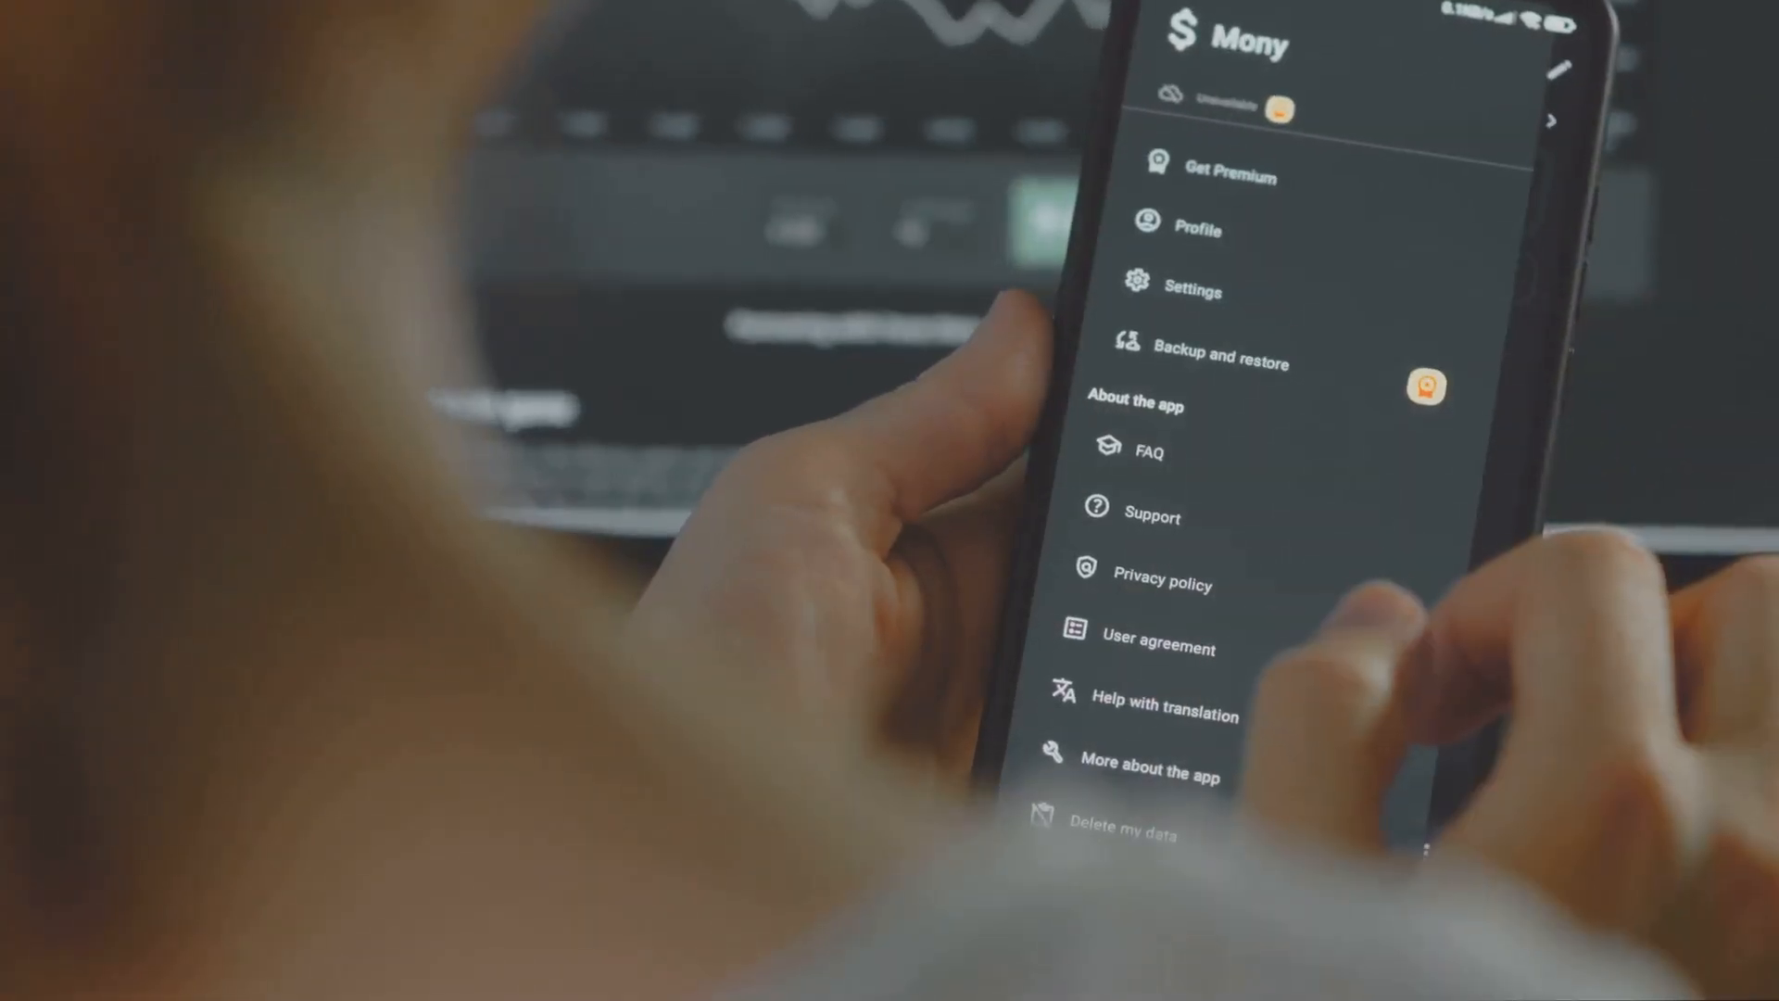